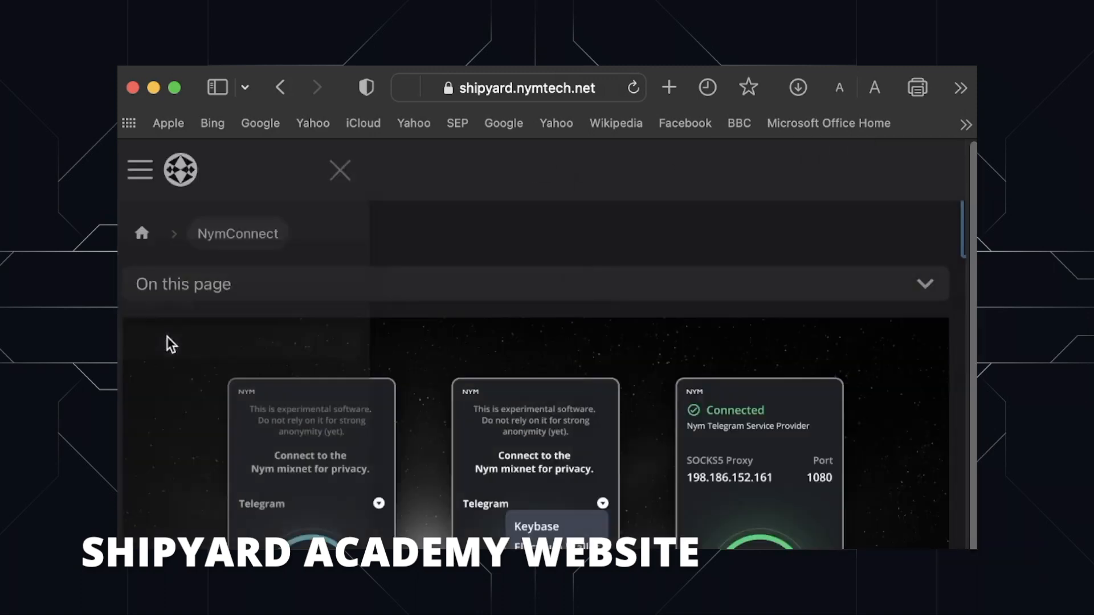
# - Scroll the NymConnect page down to the app preview screenshots
pyautogui.scroll(-3)
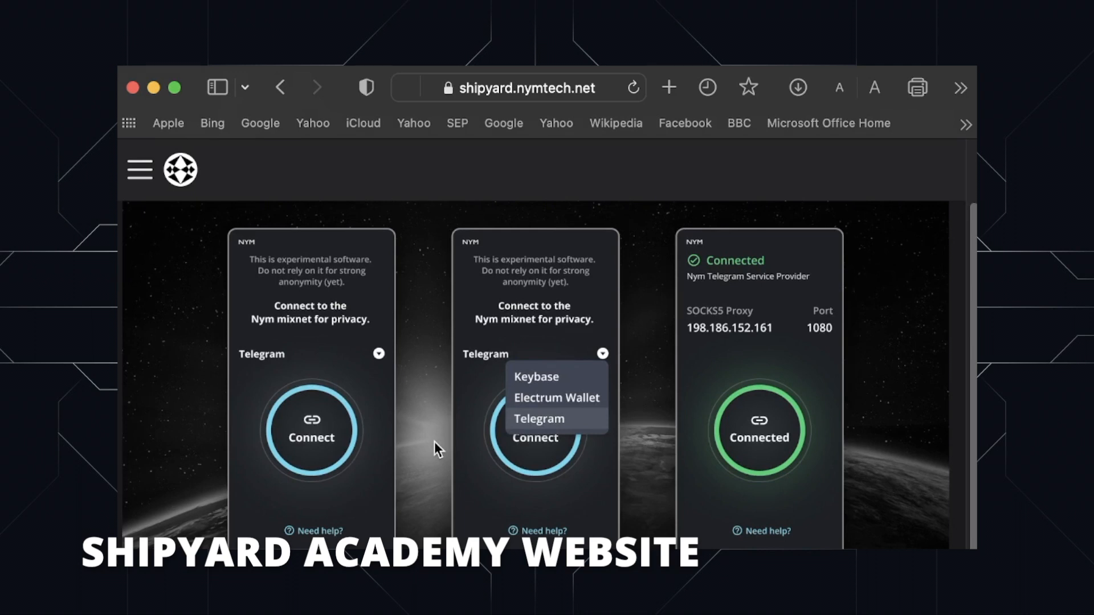
# - Scroll past the description to the Try NymConnect step-by-step setup list
pyautogui.scroll(-3)
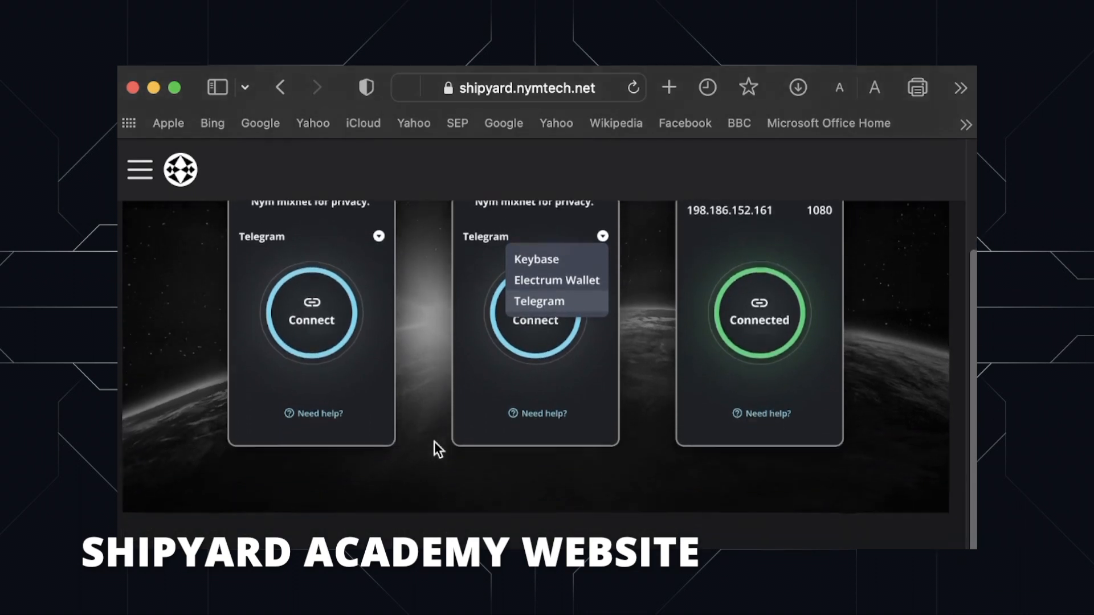
pyautogui.scroll(-3)
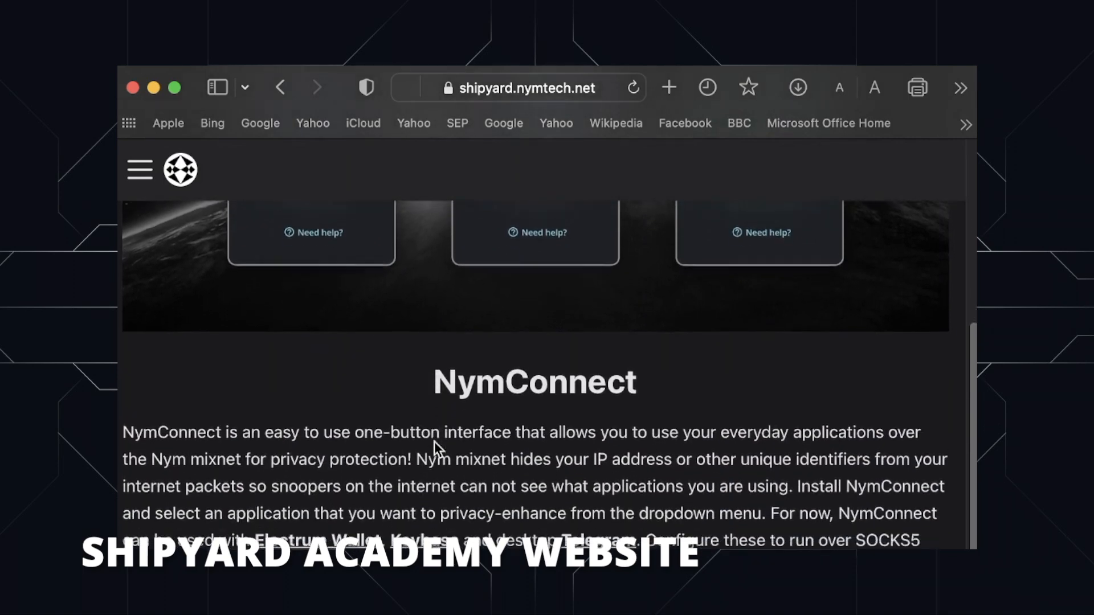
pyautogui.scroll(-3)
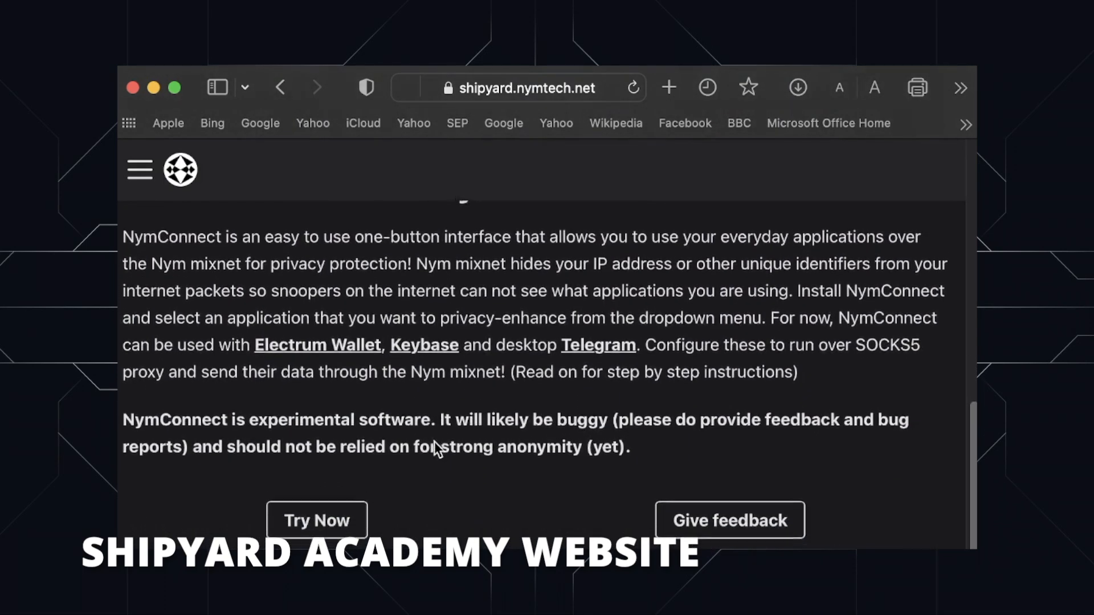
pyautogui.scroll(-3)
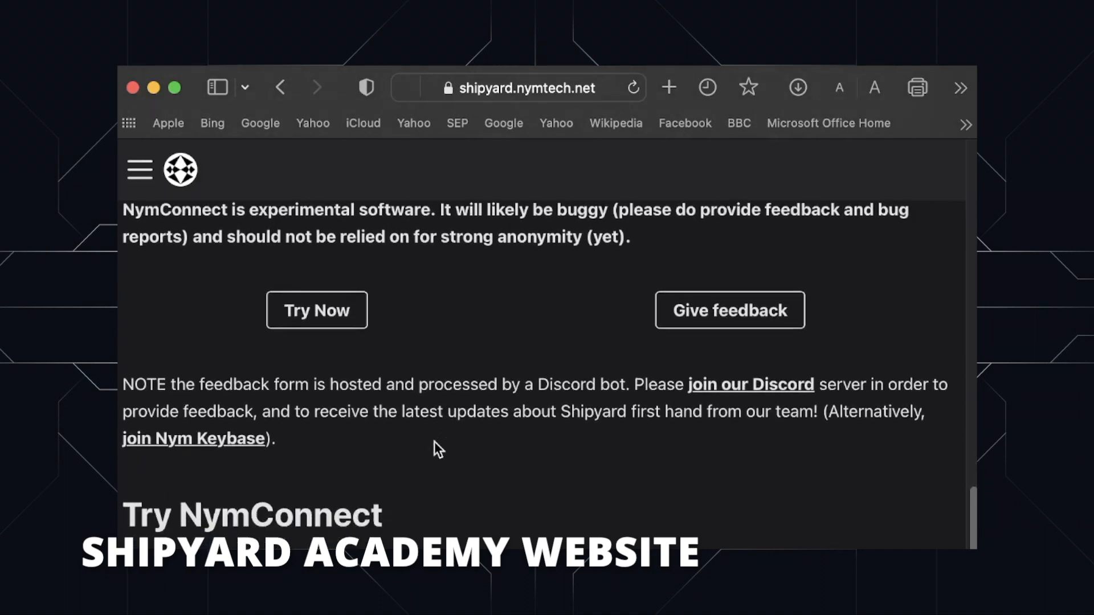
pyautogui.scroll(-3)
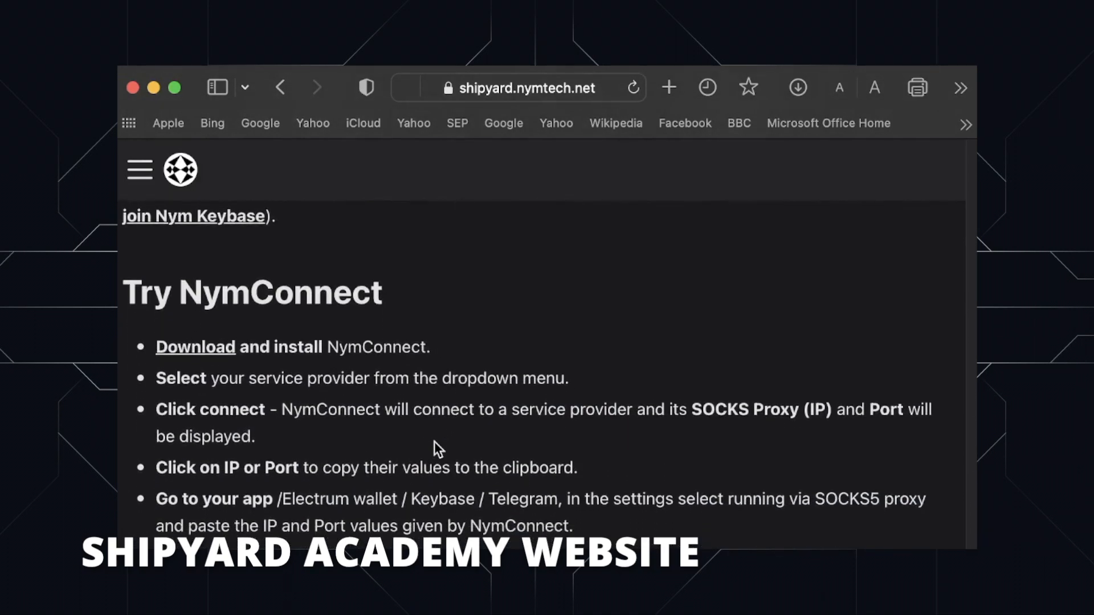
pyautogui.scroll(-3)
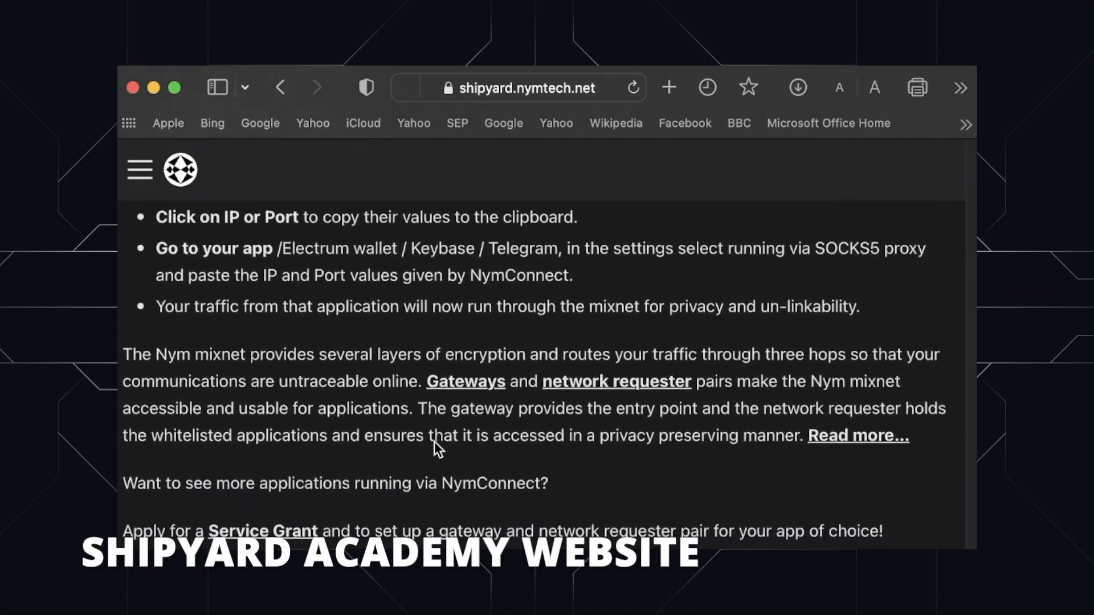
pyautogui.scroll(-3)
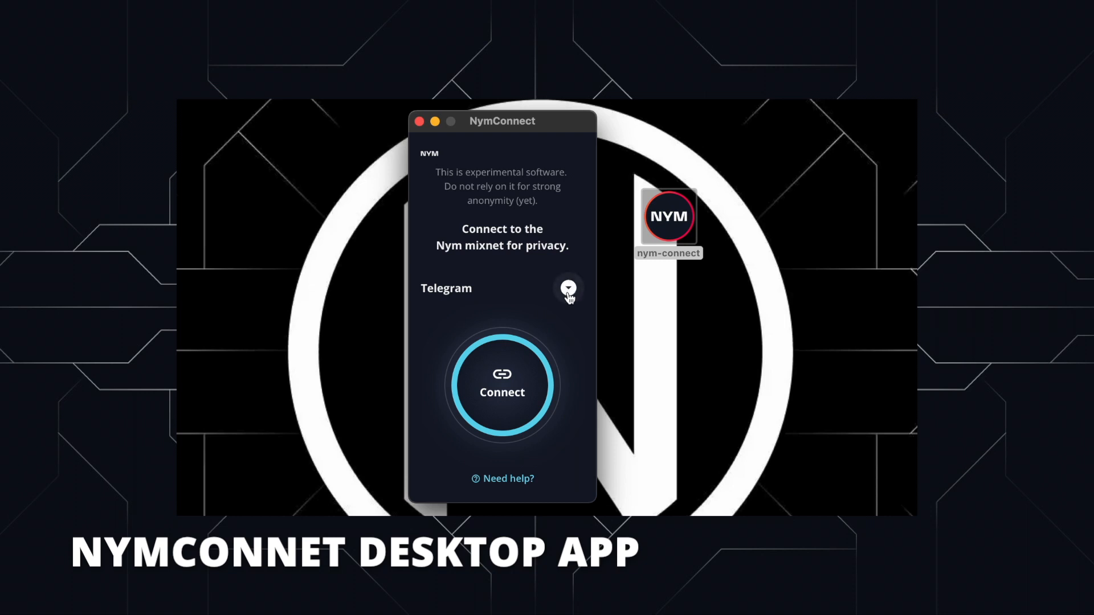
# - Select Telegram from NymConnect's service provider dropdown
pyautogui.click(568, 288)
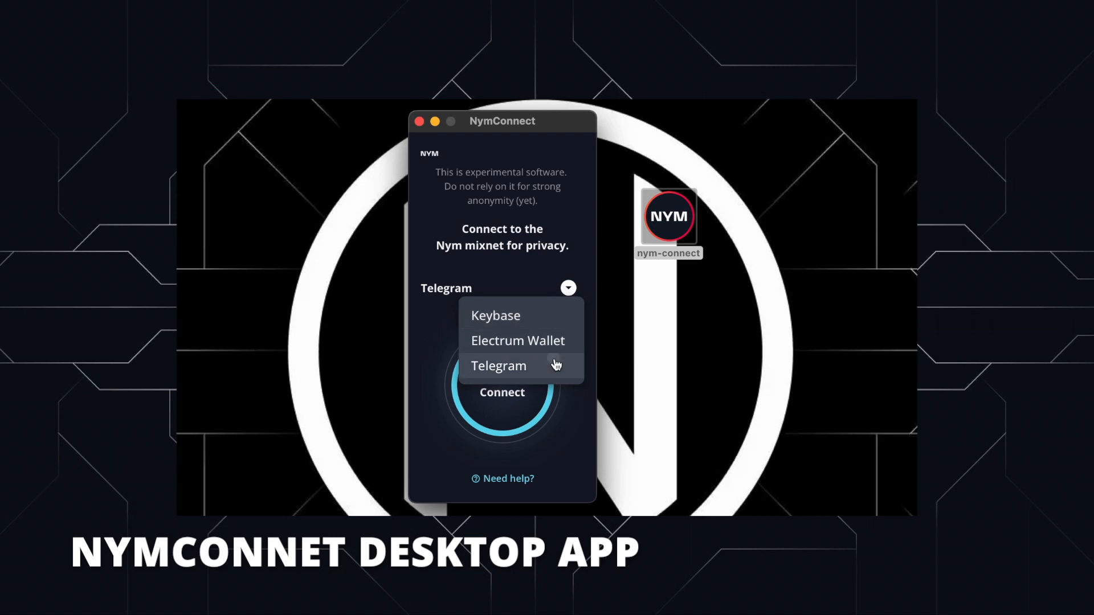
pyautogui.click(498, 365)
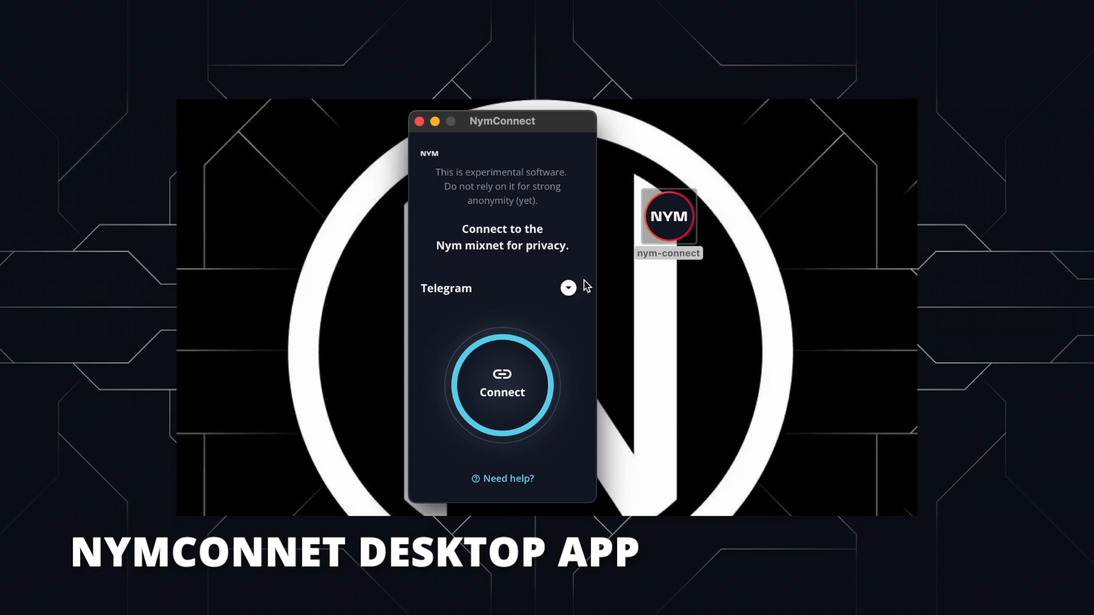
pyautogui.click(513, 387)
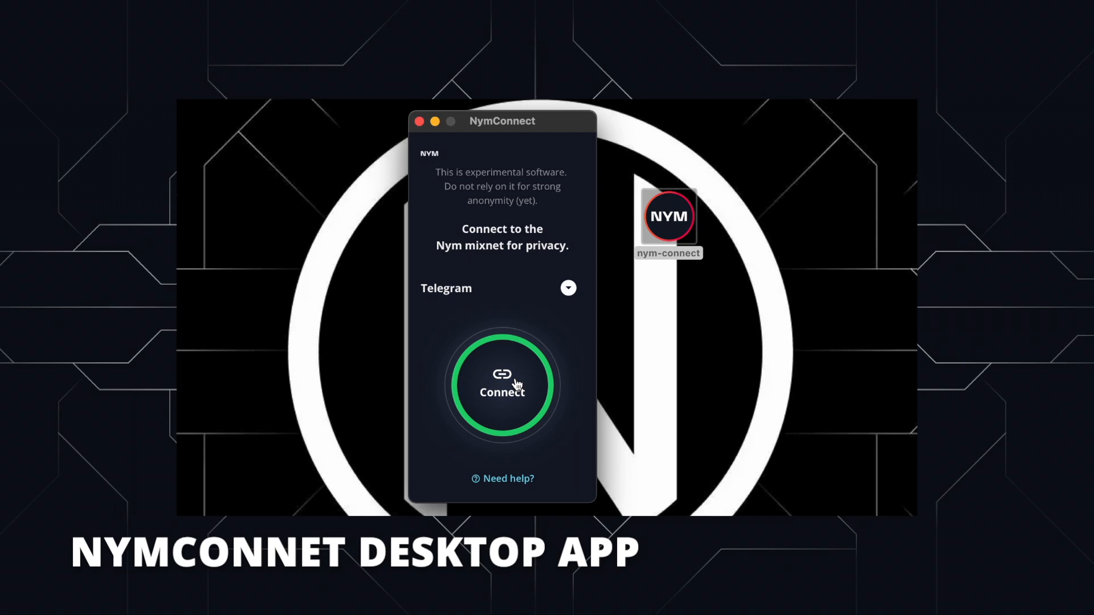
# - Connect to the Telegram service provider, showing SOCKS5 proxy 127.0.0.1 port 1080
pyautogui.click(502, 385)
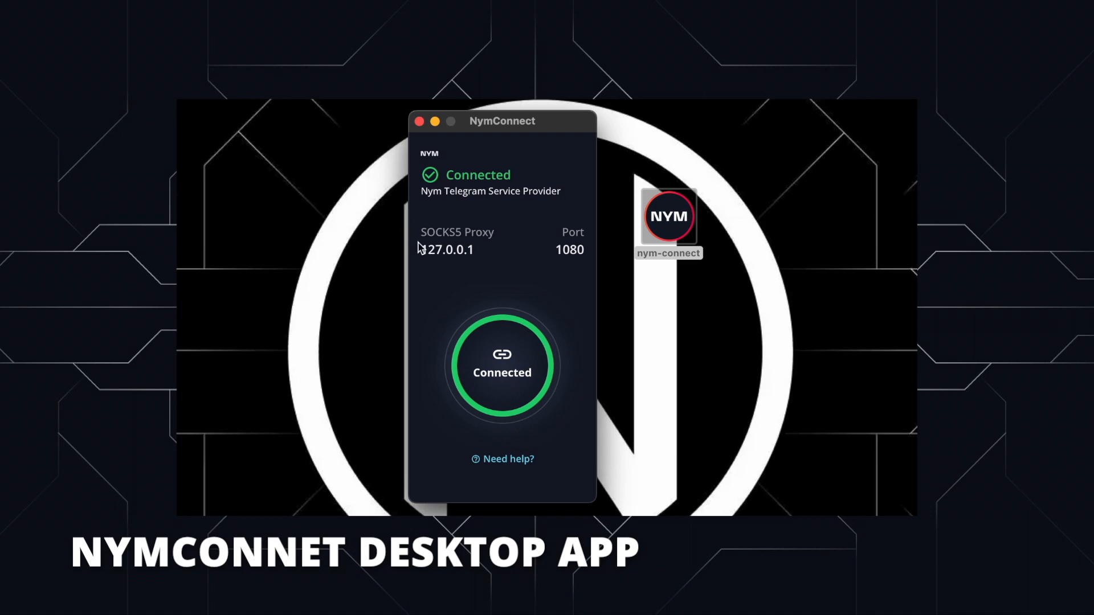
pyautogui.moveTo(429, 213)
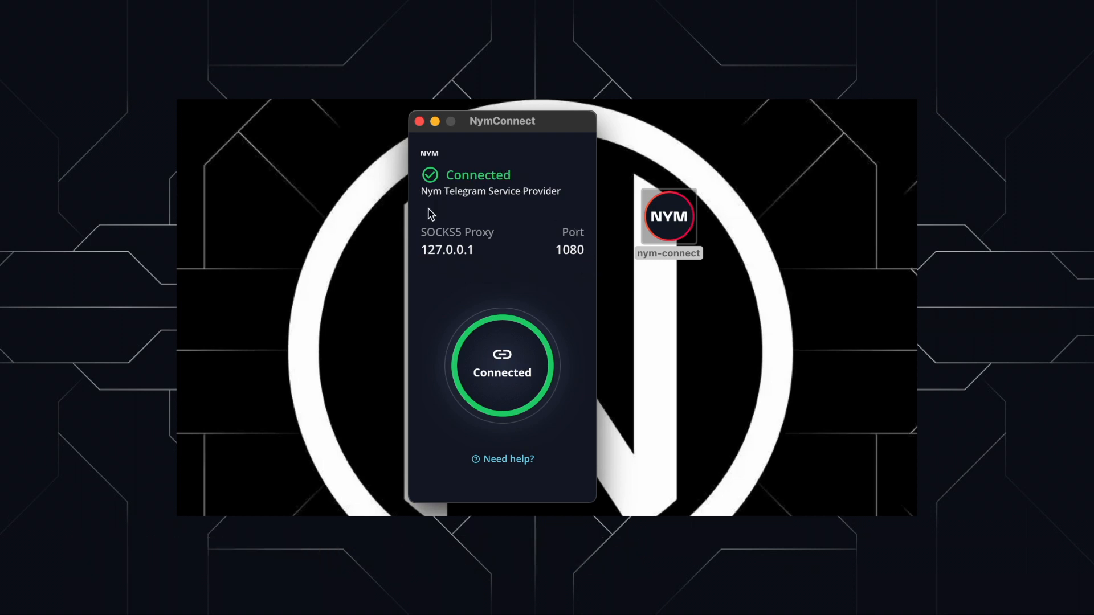
pyautogui.moveTo(476, 204)
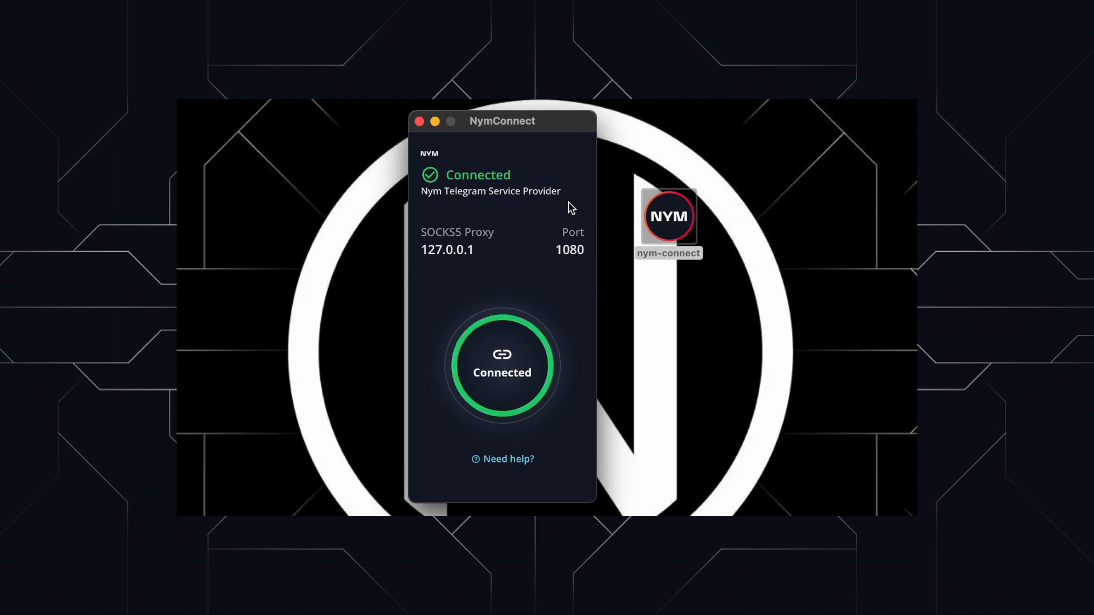
pyautogui.moveTo(586, 277)
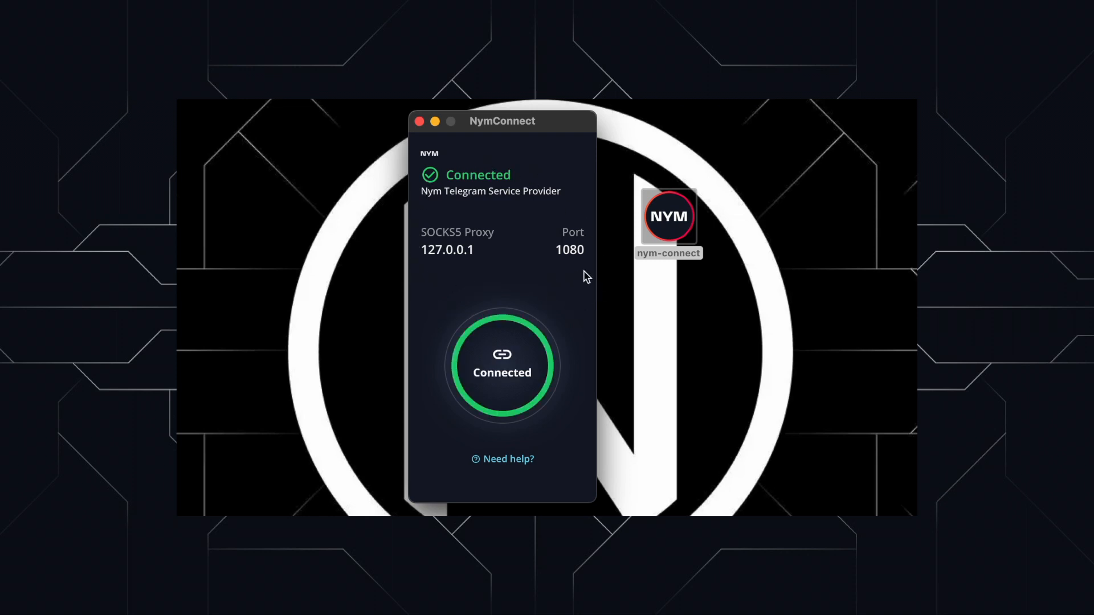
pyautogui.moveTo(488, 290)
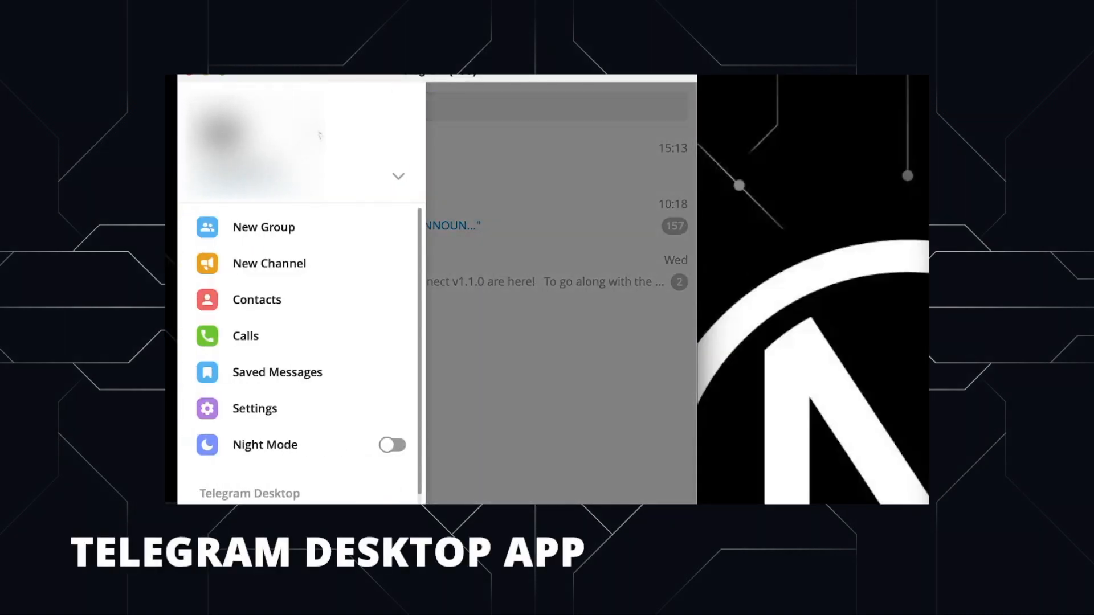
pyautogui.moveTo(275, 410)
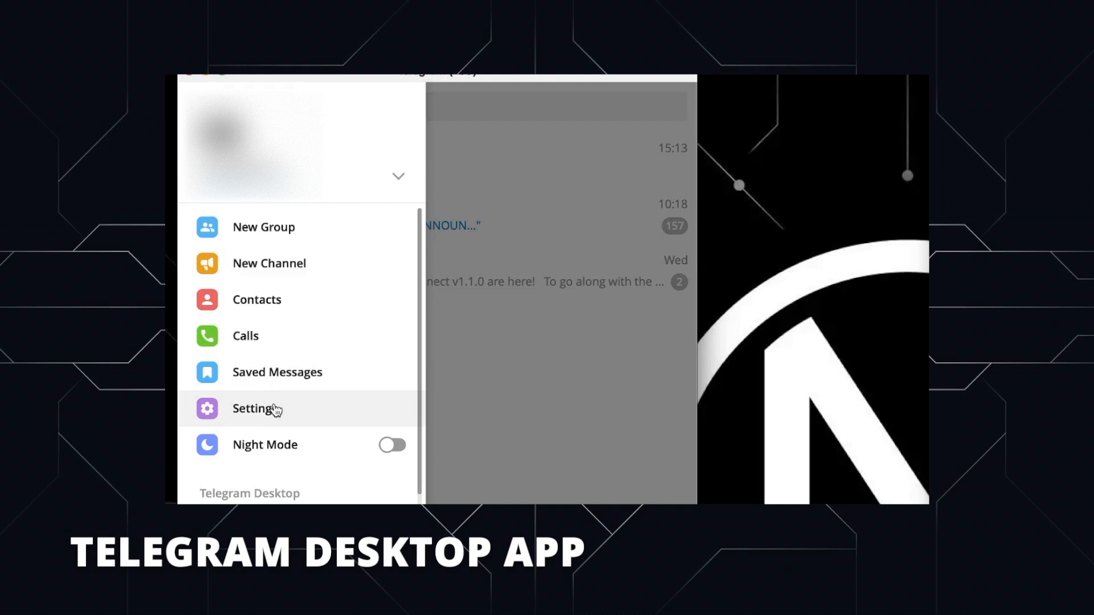
# - Open Telegram Settings and go to the Advanced section
pyautogui.click(253, 409)
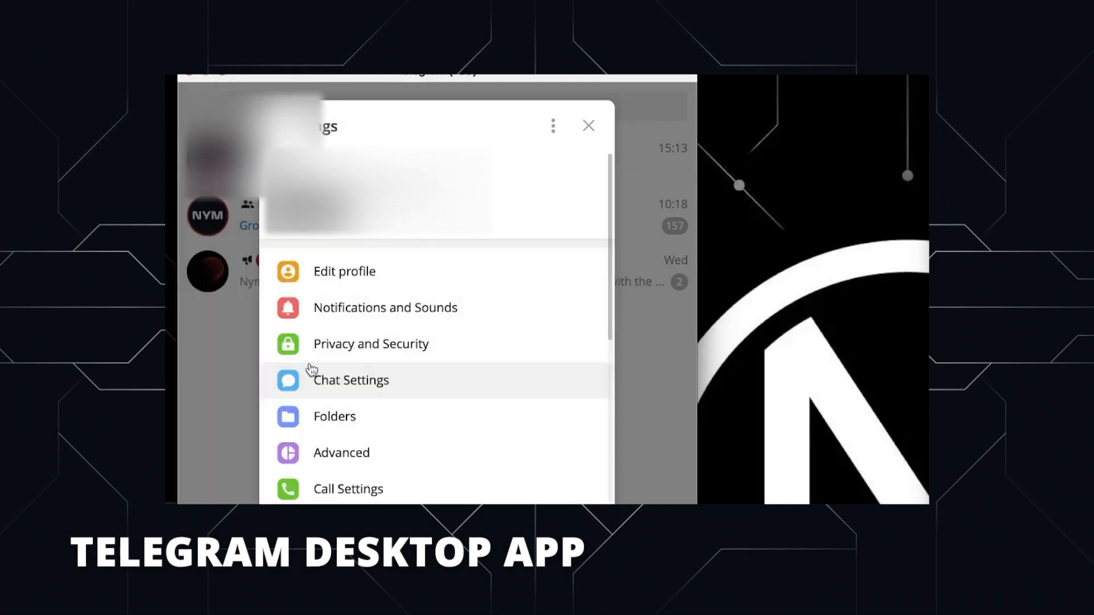
pyautogui.scroll(-3)
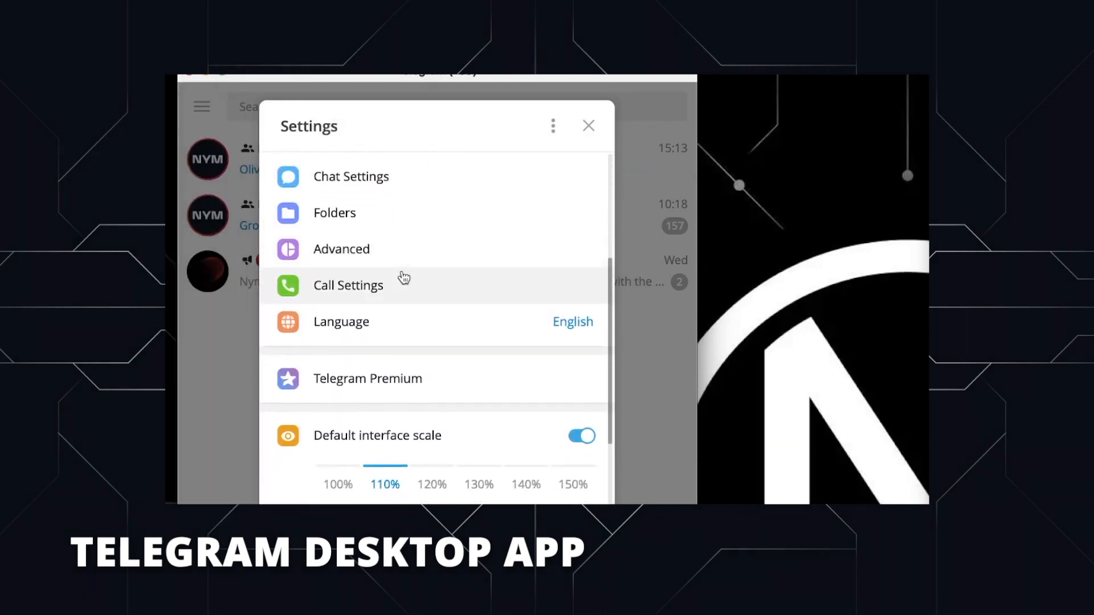
pyautogui.click(341, 249)
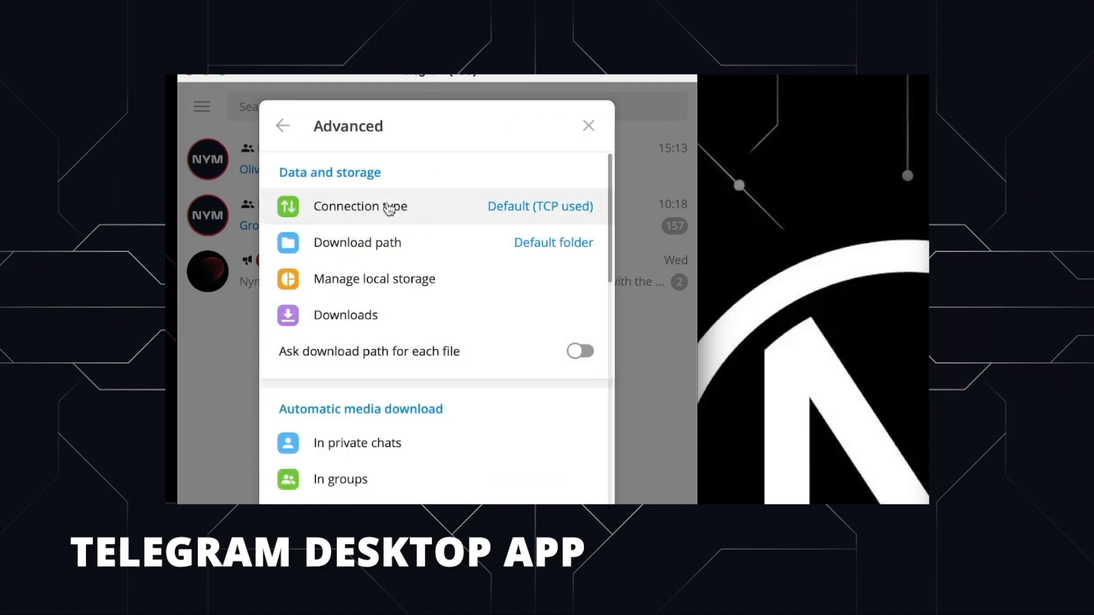
pyautogui.moveTo(398, 217)
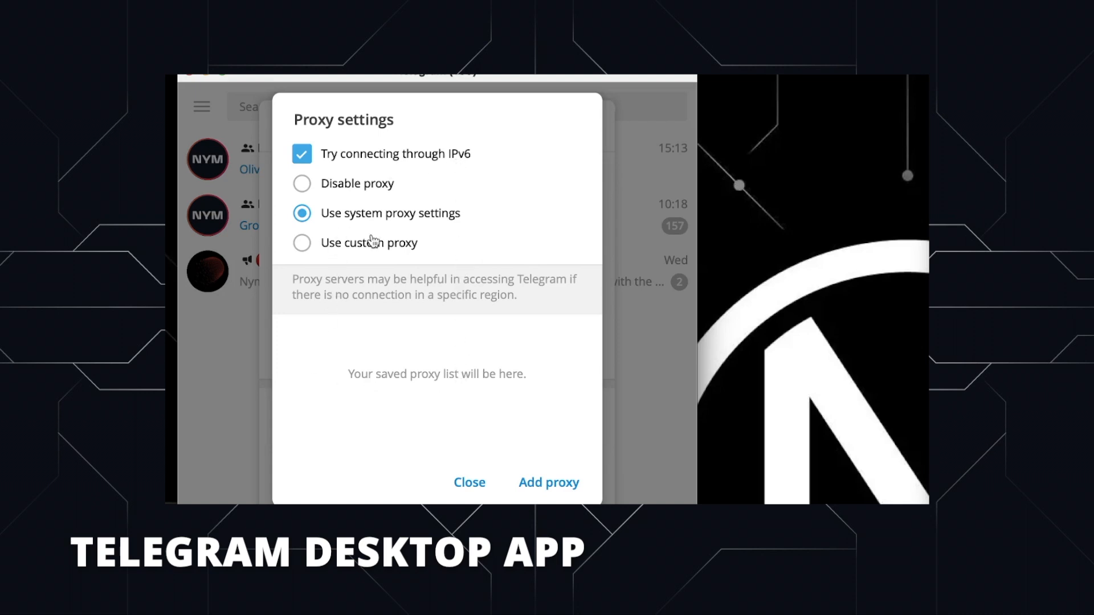
pyautogui.moveTo(457, 165)
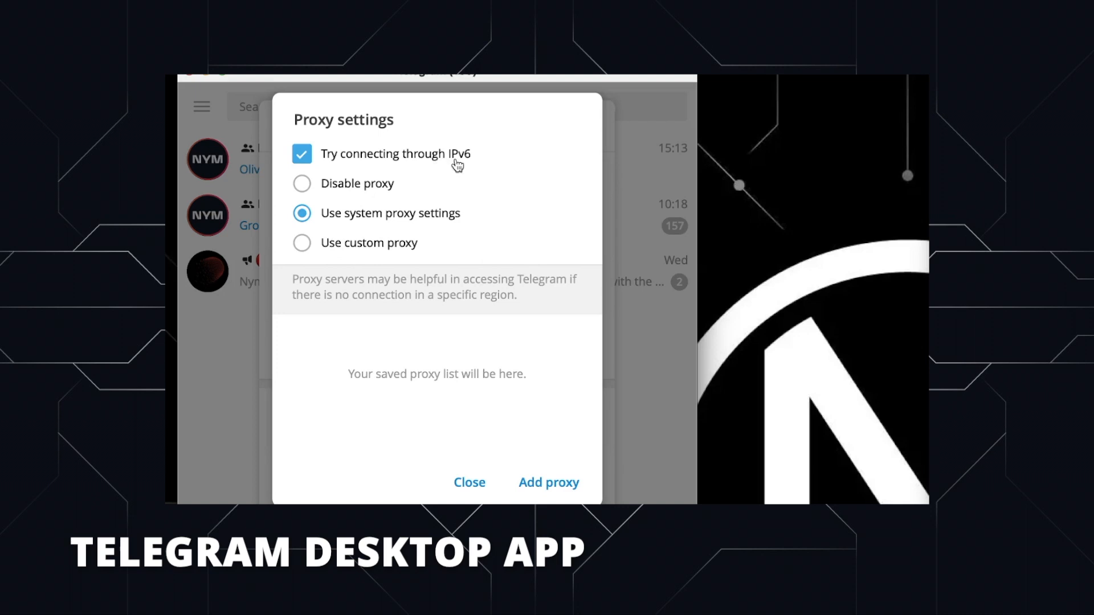
pyautogui.moveTo(307, 252)
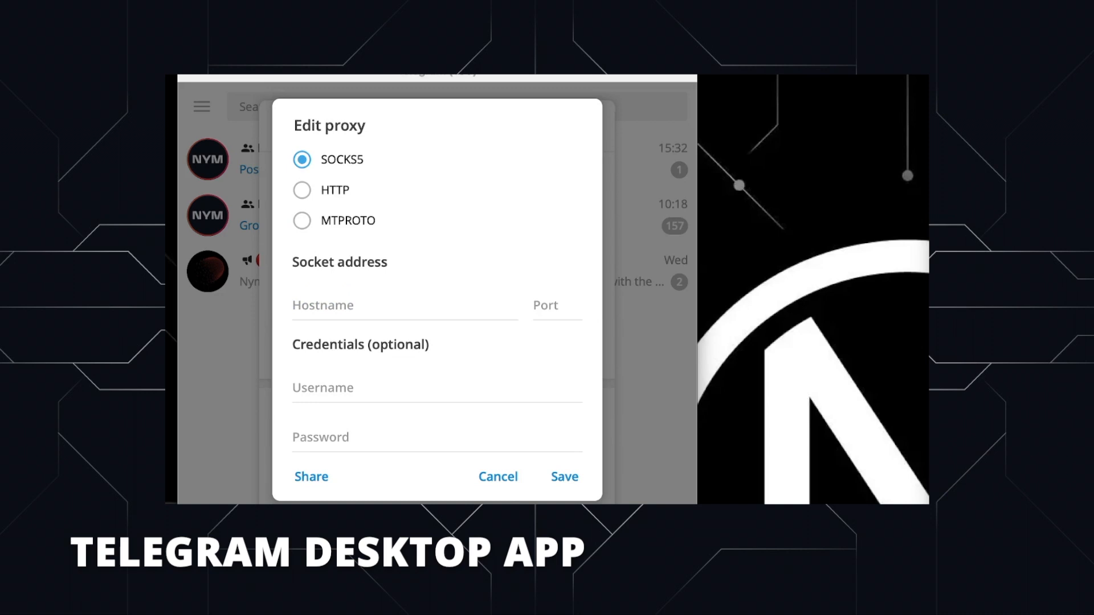
# - Save a SOCKS5 proxy with hostname 127.0.0.1 and port 1080
pyautogui.write('127.0.0.1')
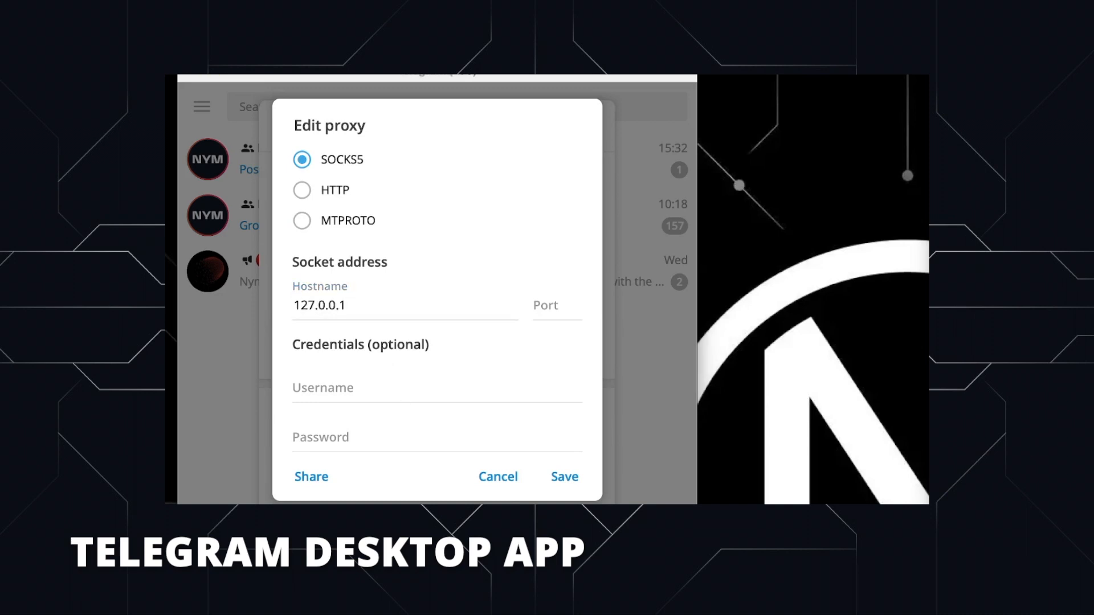
pyautogui.write('1080')
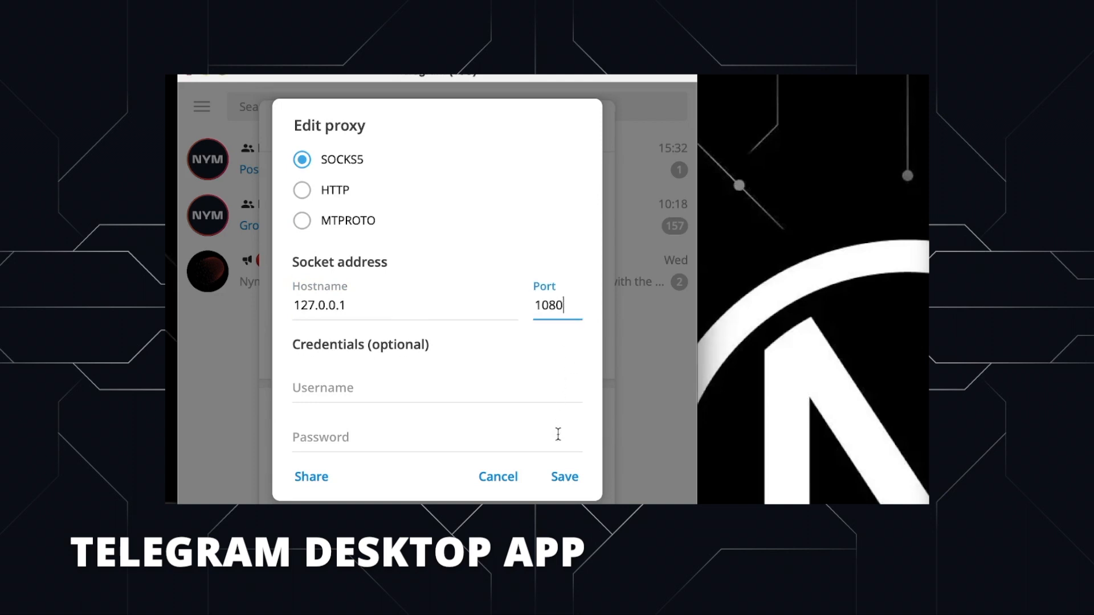
pyautogui.click(565, 477)
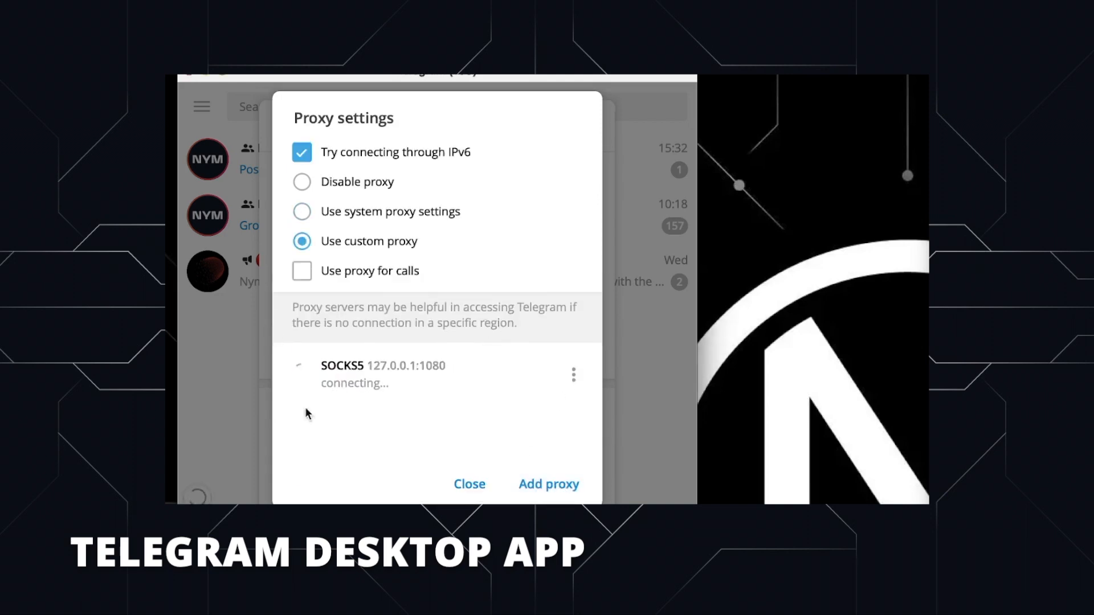